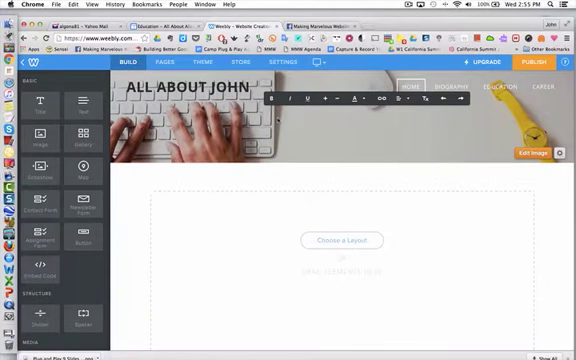
Enter 'John Kain, Tech Educator' as the home page headline
{"action": "type", "text": "John Kain, Tech"}
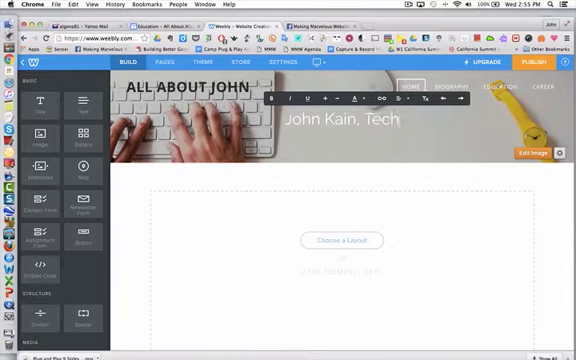
{"action": "type", "text": "Educat"}
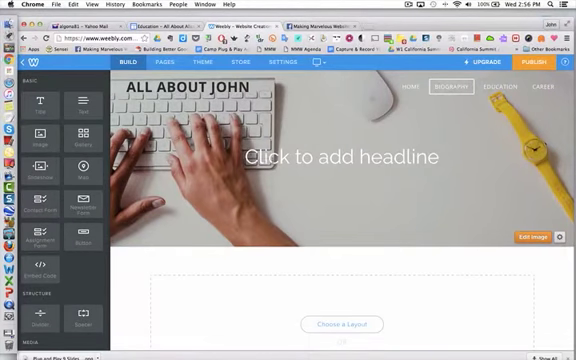
Enter 'Biography' as the Biography page headline and bring up its text colour palette
{"action": "left_click", "coordinate": [344, 156]}
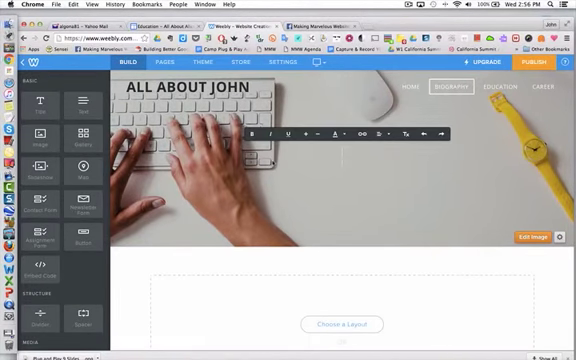
{"action": "type", "text": "Bigr"}
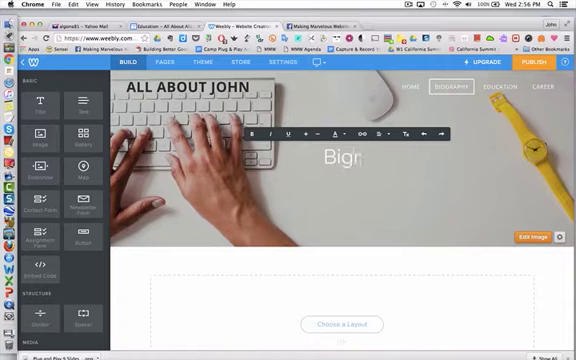
{"action": "type", "text": "ography"}
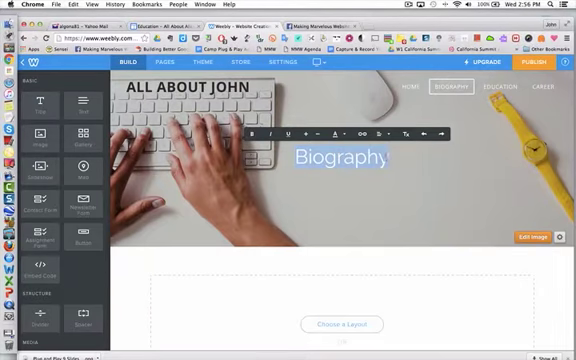
{"action": "left_click", "coordinate": [332, 132]}
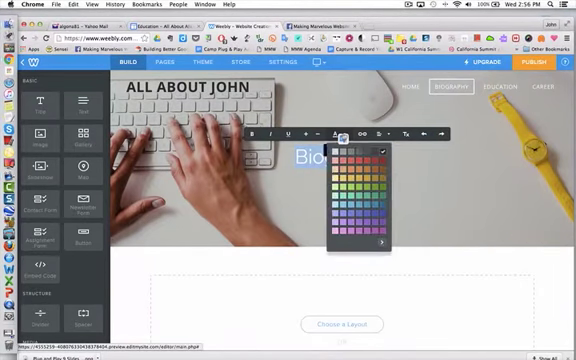